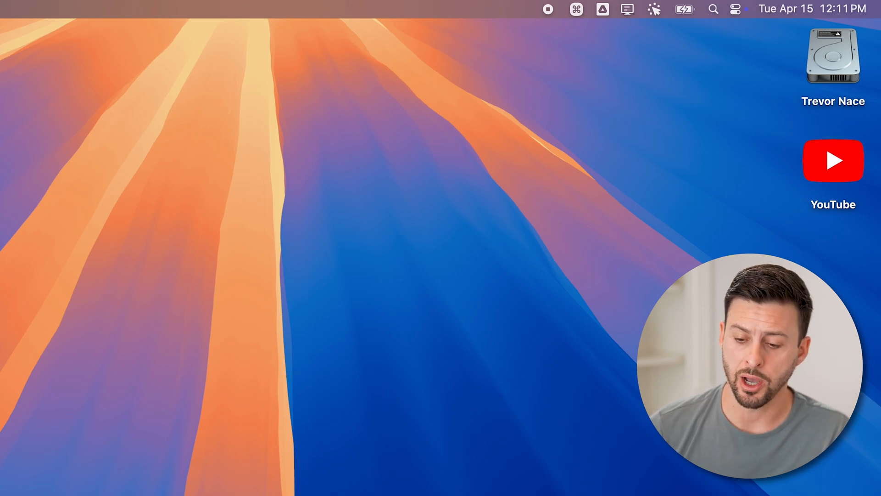
Search Spotlight for 'termi', then for 'activity Monitor' as the top hit
text(termi)
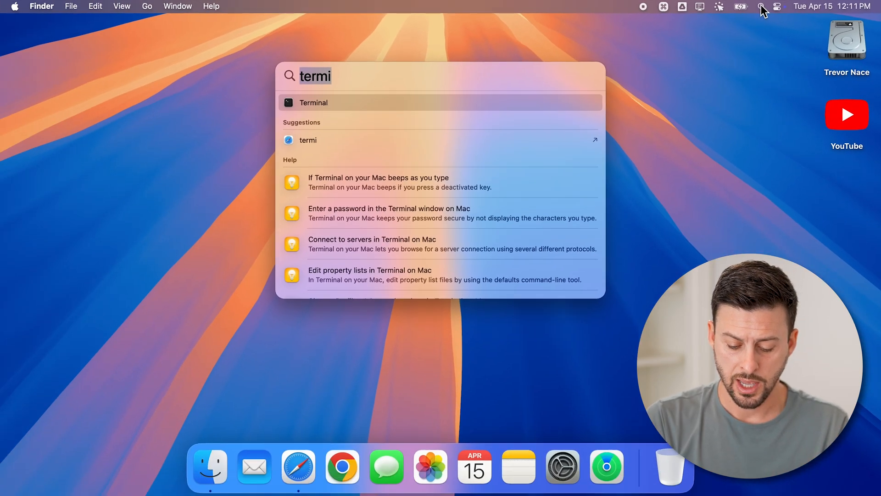
text(activity Monitor)
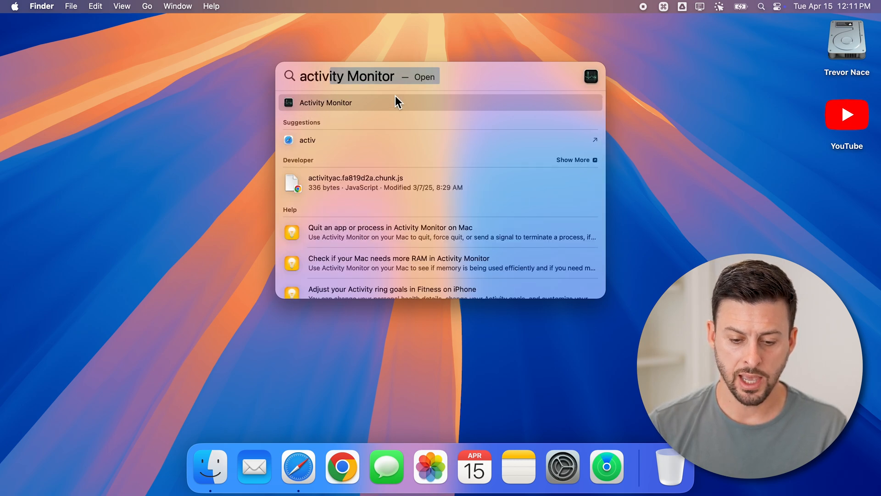
Launch Activity Monitor on the CPU tab and select the WindowServer process
click(325, 102)
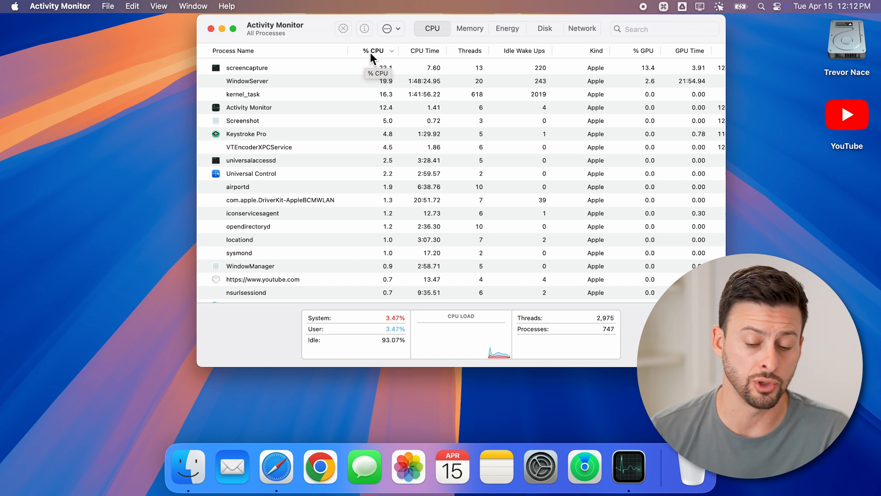
mouse_move(433, 57)
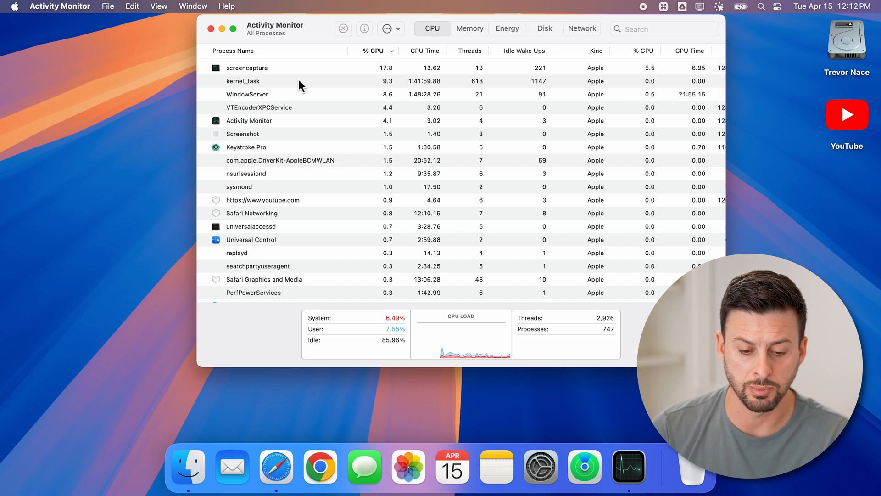
click(323, 94)
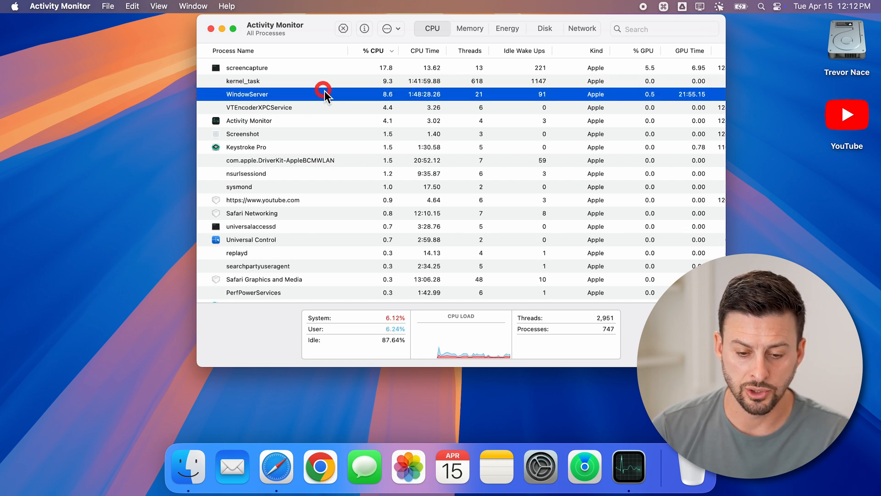